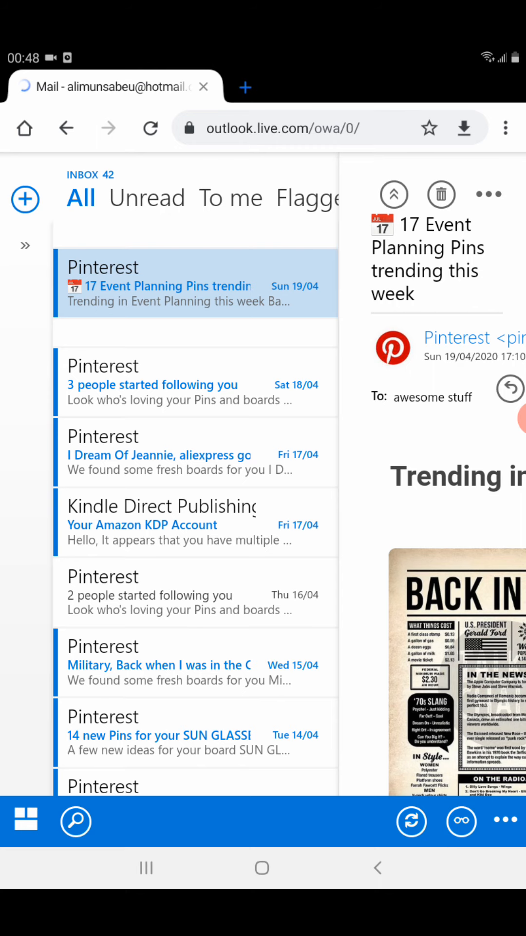
- Close the mail tab and reopen the Outlook.com mail site
left_click(204, 87)
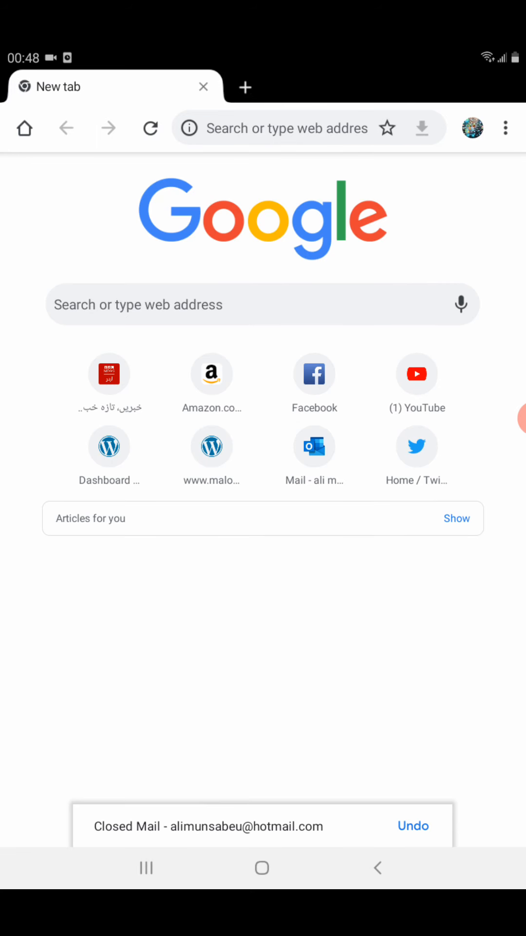
left_click(314, 445)
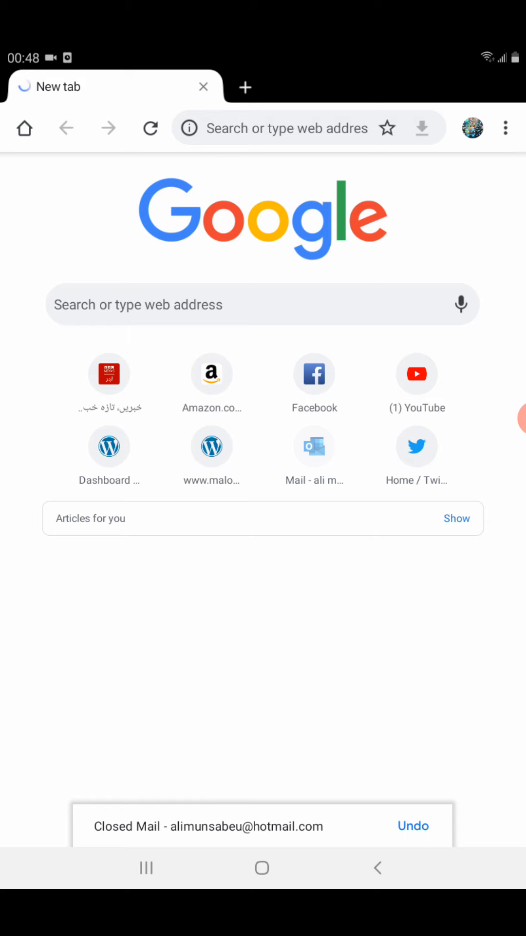
left_click(315, 447)
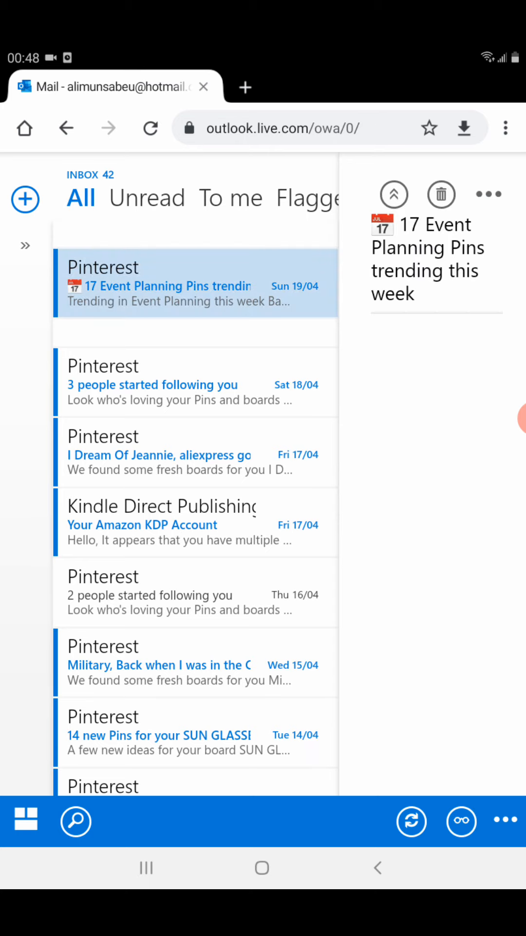
- View the Pinterest event planning email, then start a new blank message
left_click(197, 283)
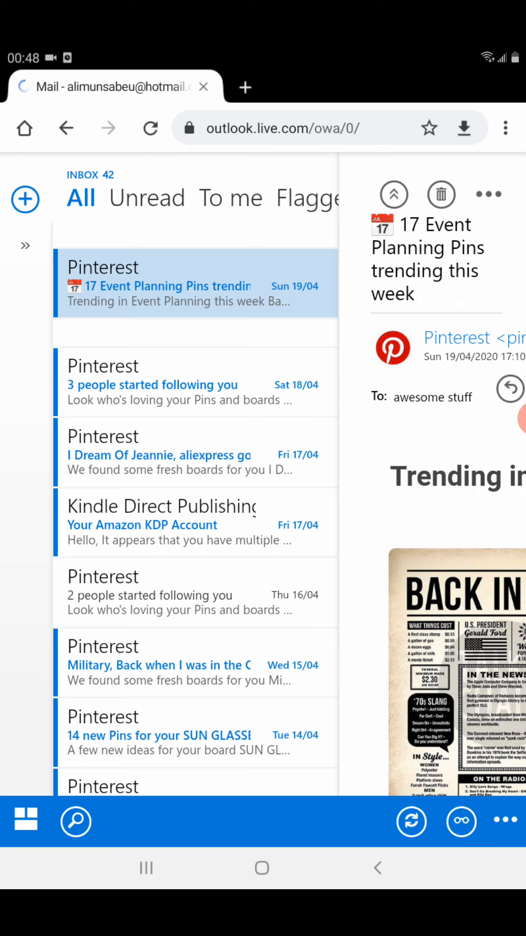
left_click(25, 199)
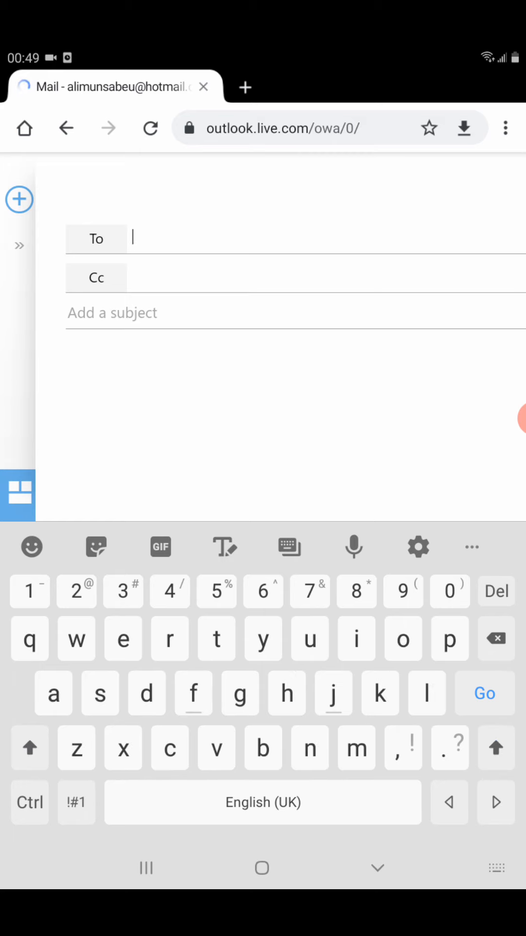
type("al")
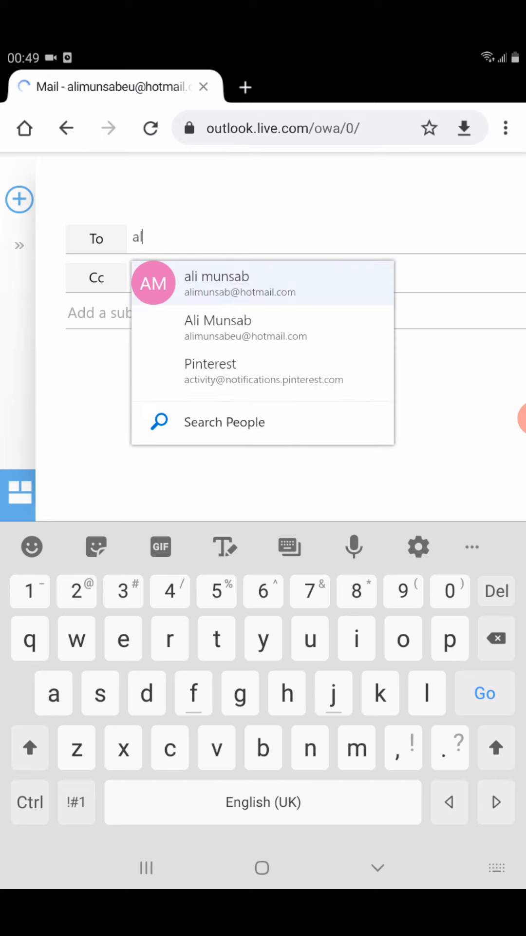
left_click(217, 283)
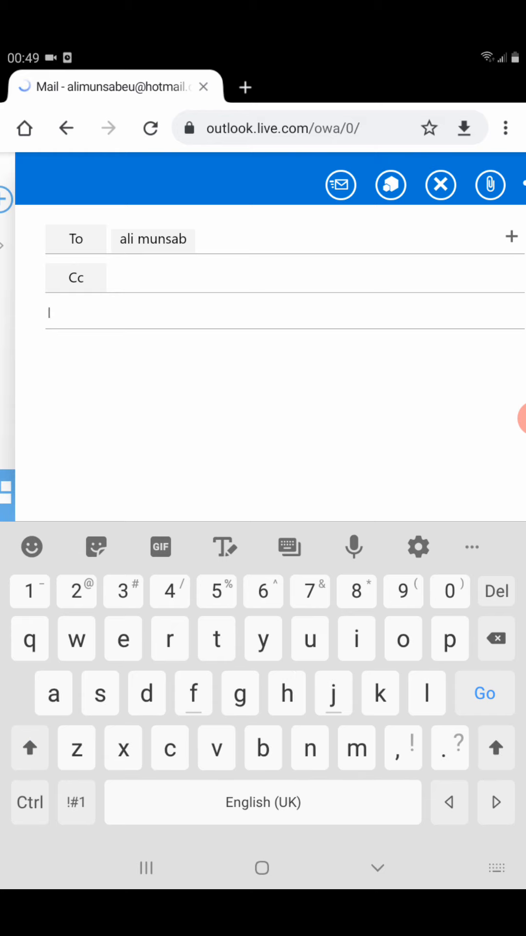
- Give the draft the subject 'Images' and the body 'Please find image file'
type("Images")
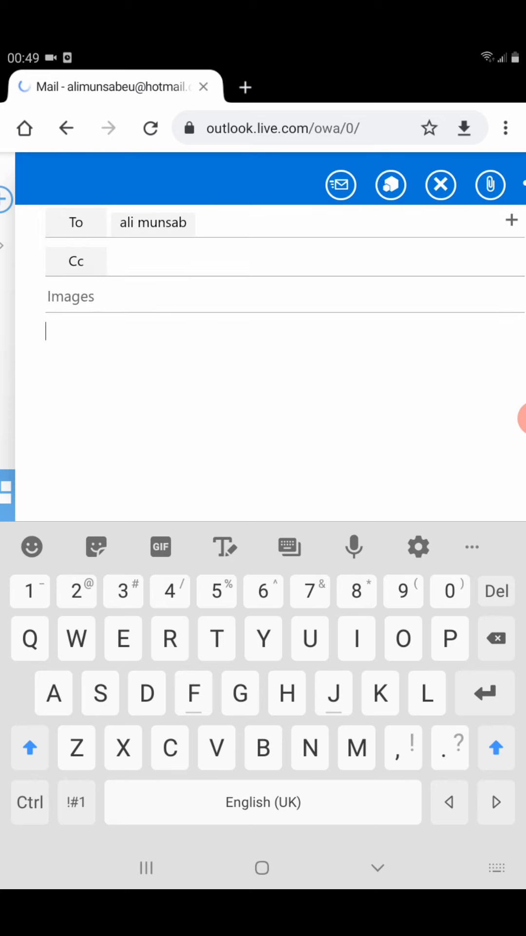
type("Please find")
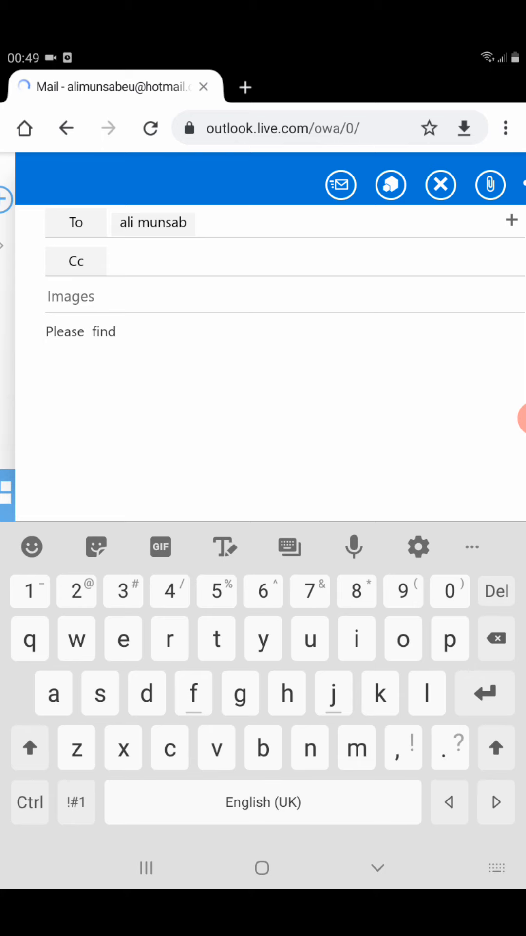
type("image fi")
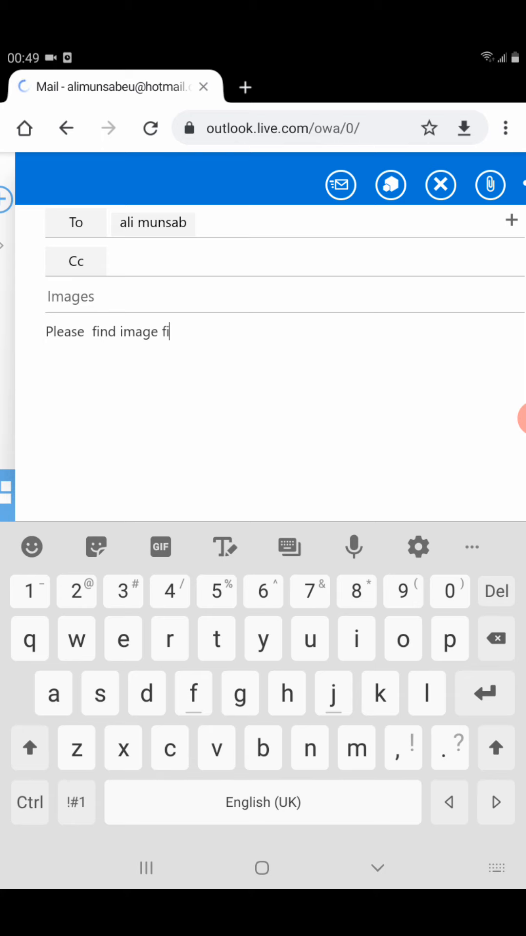
type("le")
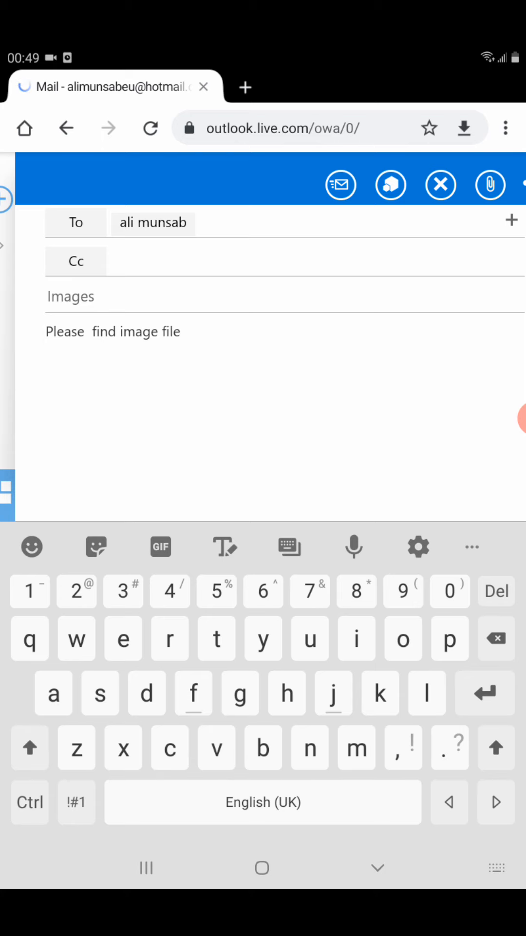
left_click(179, 331)
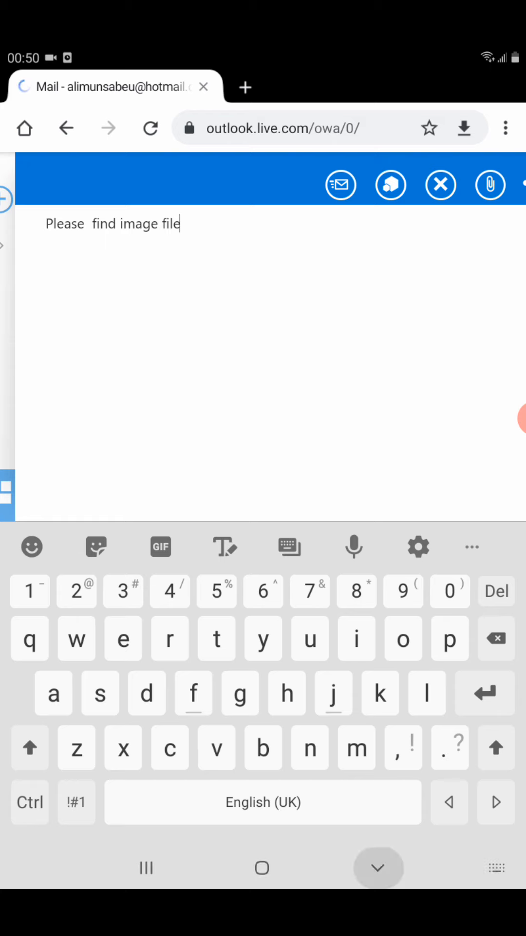
- Attach the photo damyang-3381419_640 (129 KB) to the draft as a copy
left_click(490, 185)
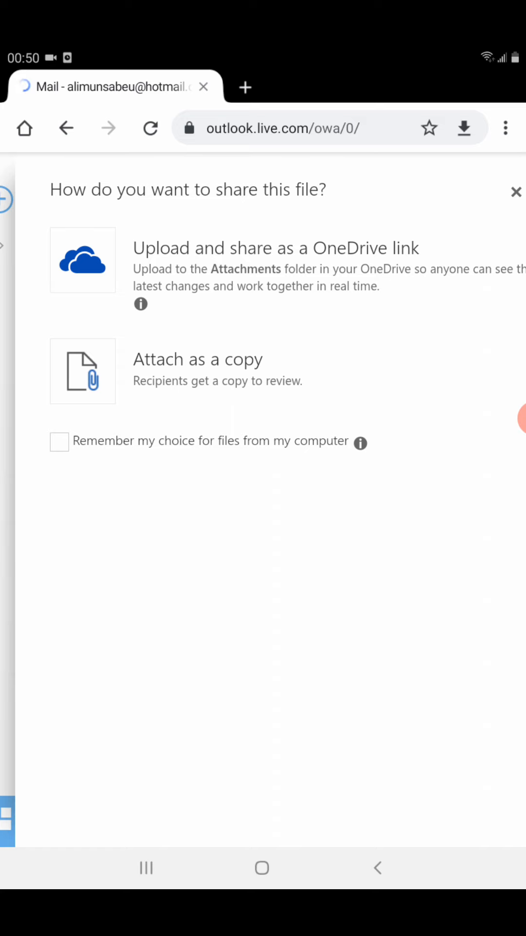
left_click(197, 359)
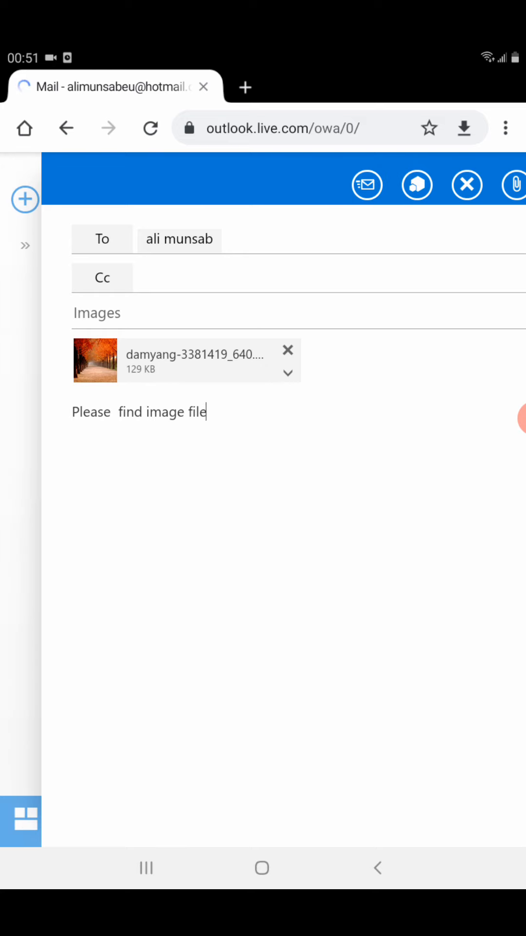
- Close the composed message and return to the mailbox at Sent Items
left_click(467, 185)
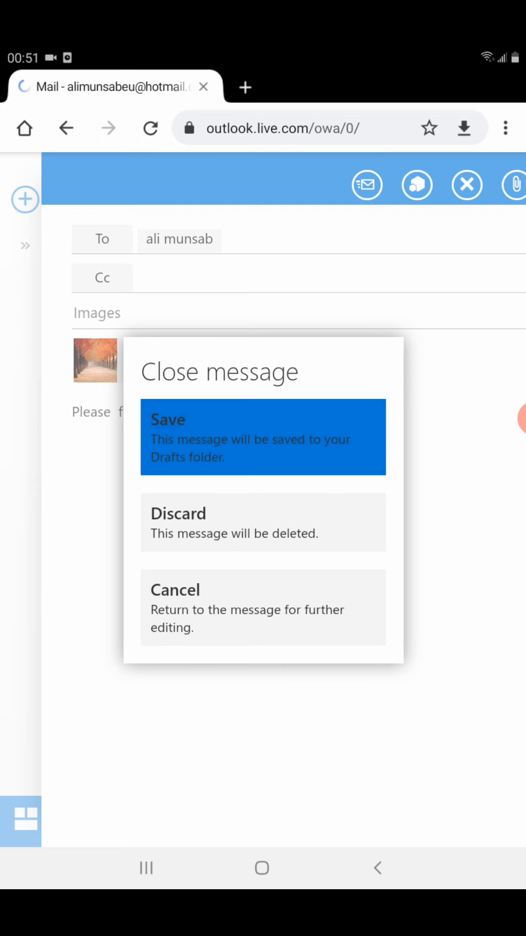
left_click(263, 437)
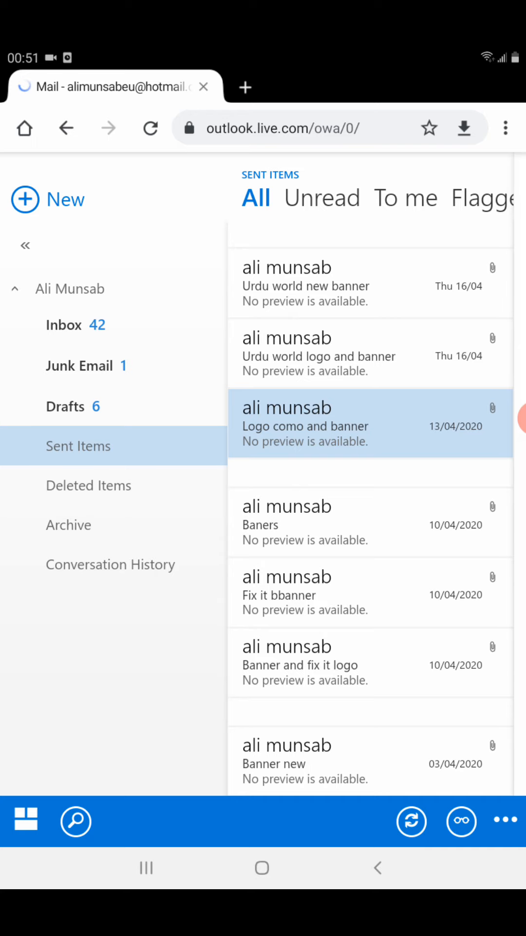
- Leave Sent Items and go back to the browser's new tab page
left_click(79, 365)
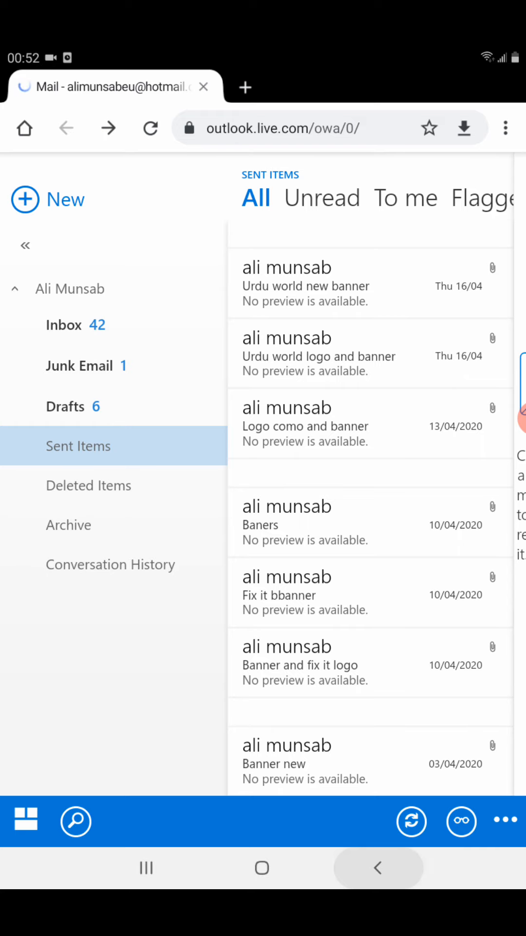
left_click(244, 87)
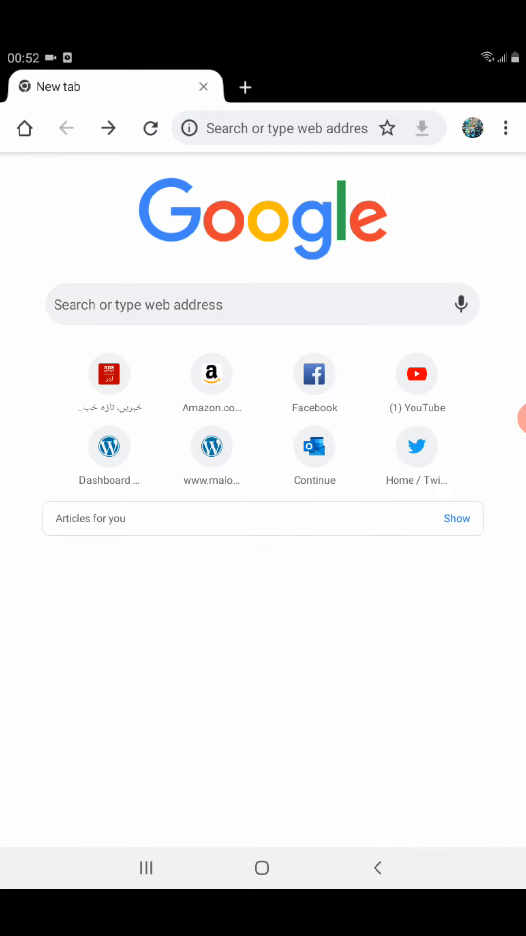